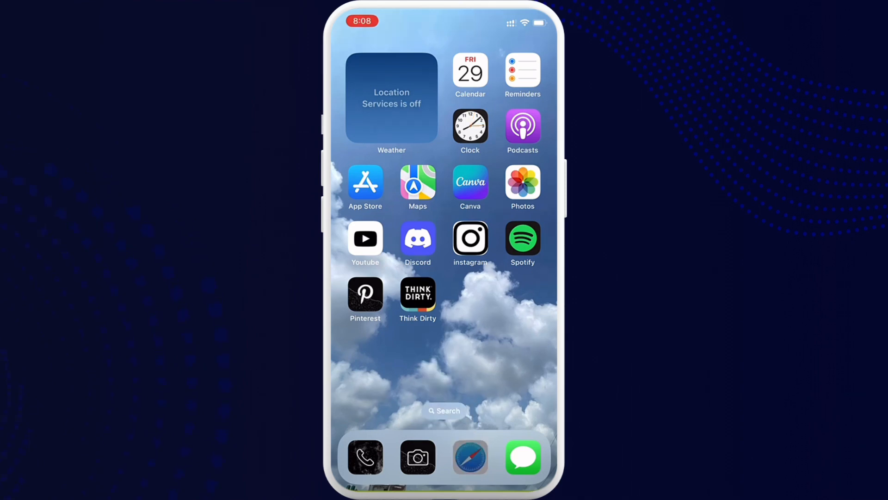
Launch Safari on open.spotify.com and go to Account overview from the settings menu.
click(522, 237)
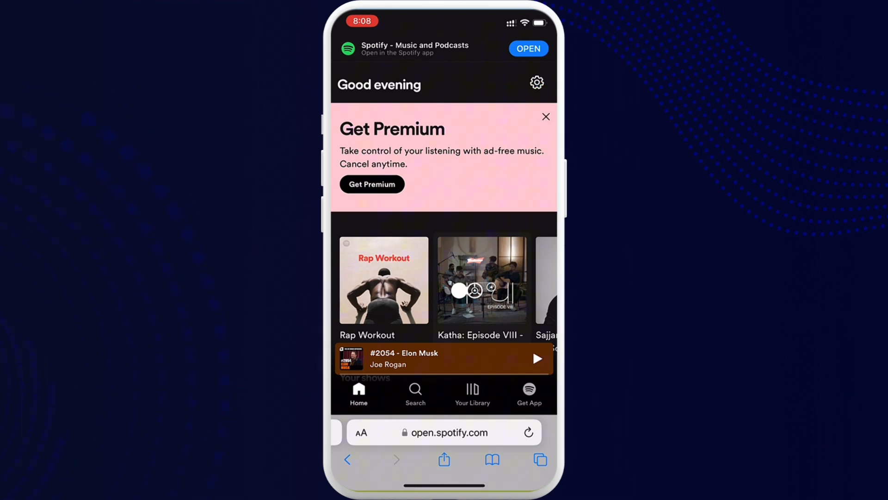
click(536, 83)
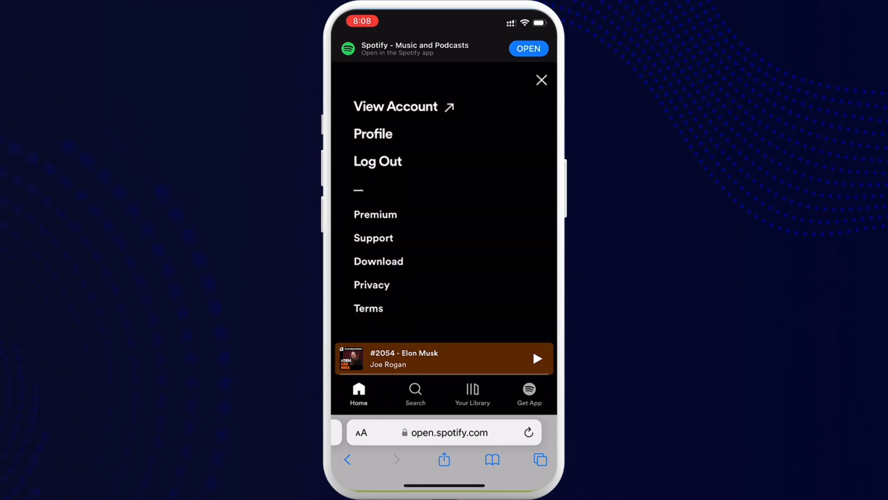
click(395, 107)
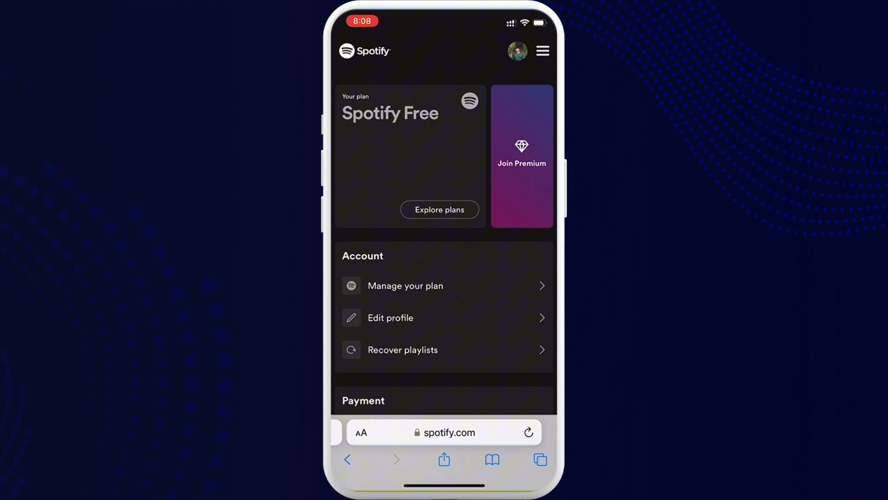
Scroll to the Account section and choose Edit profile.
scroll(down, 3)
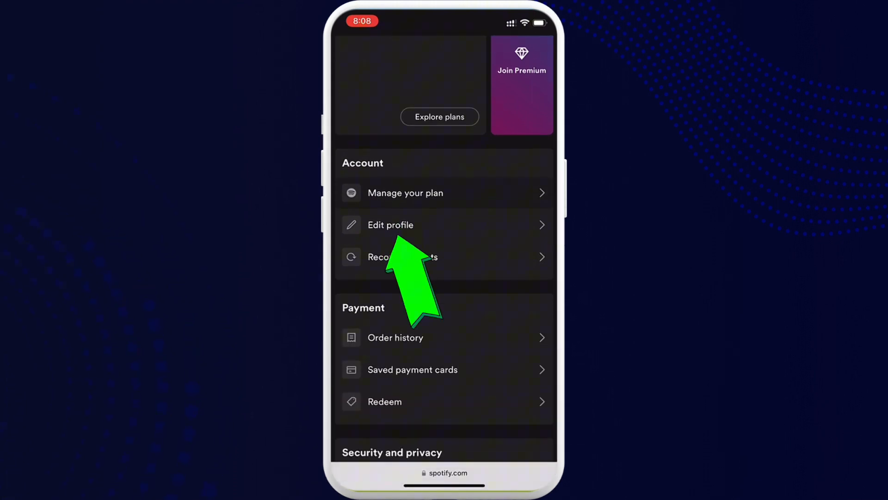
click(390, 224)
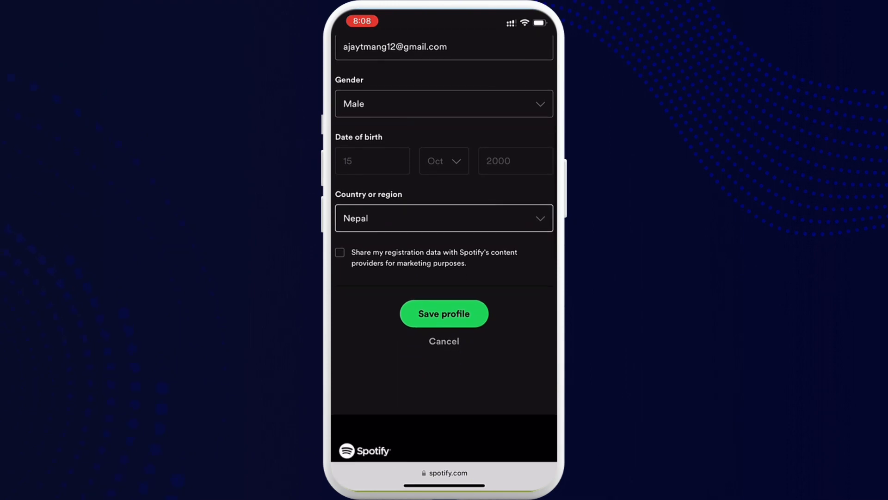